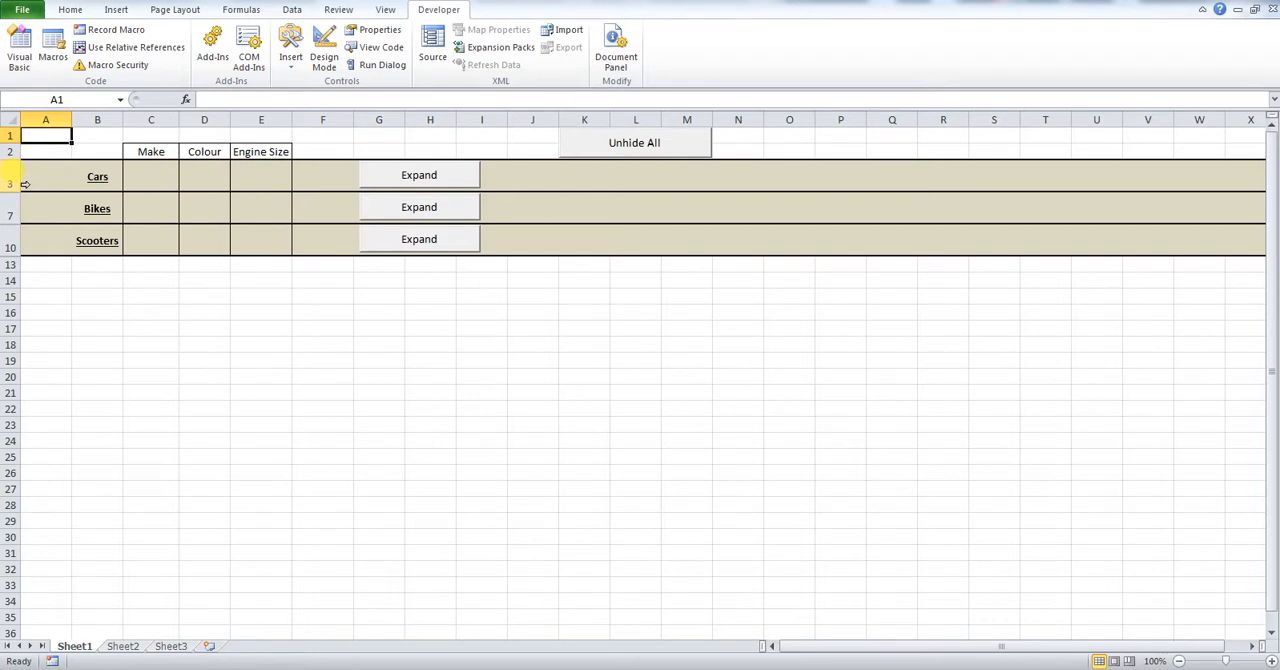
mouse_move(194, 346)
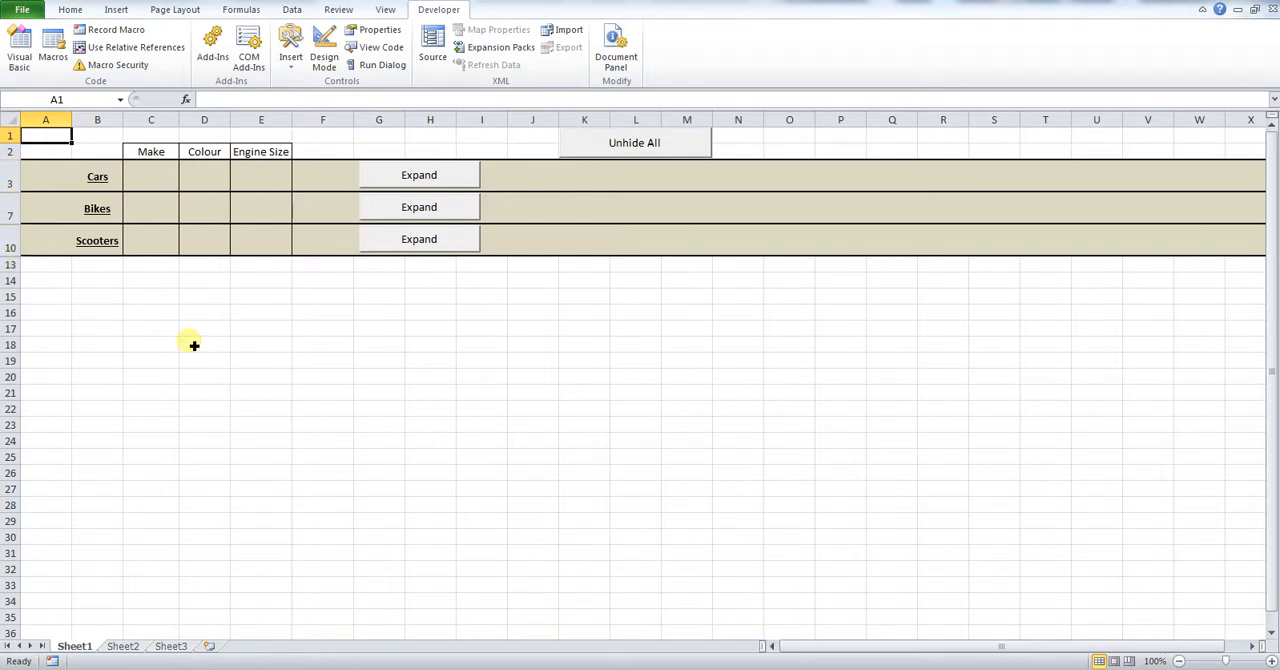
mouse_move(572, 294)
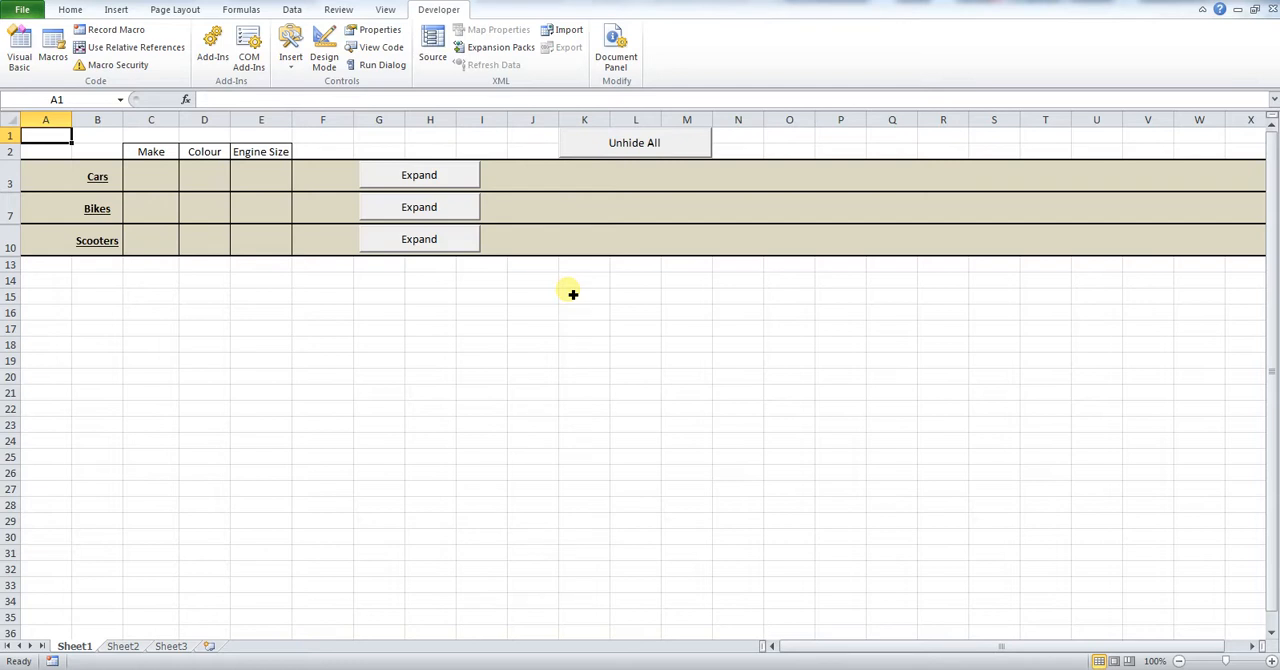
mouse_move(652, 144)
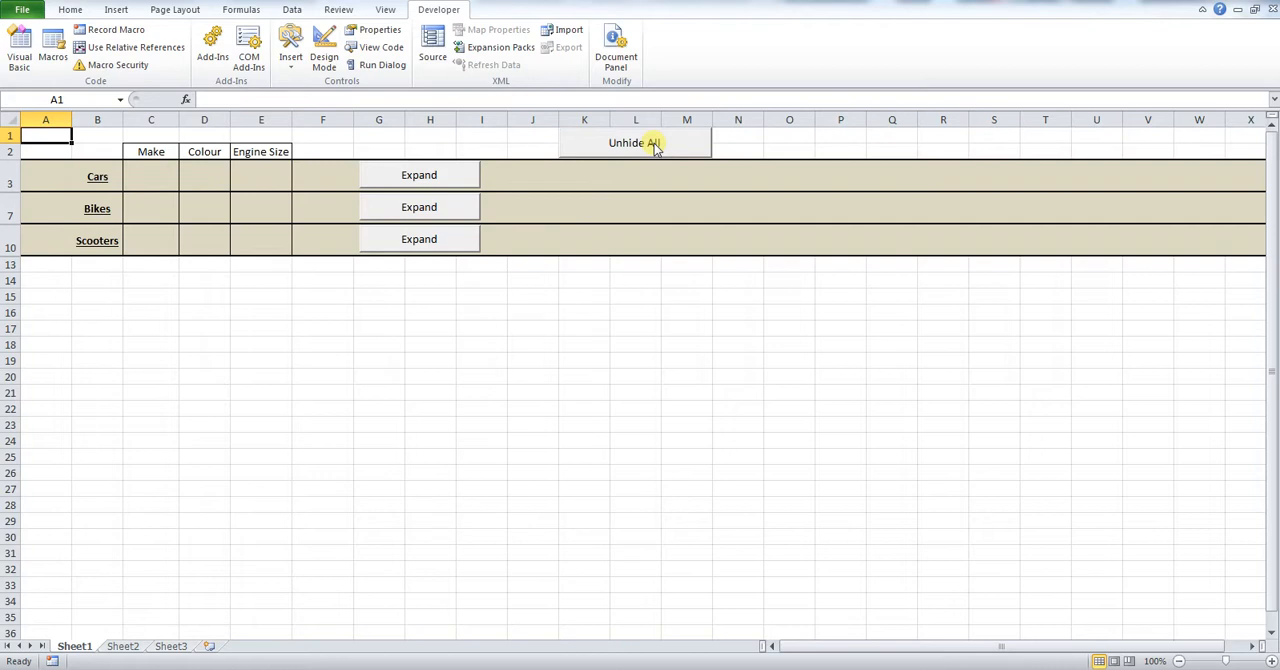
Write CommandButton4_Click to select all cells, unhide every row, then select A1.
click(634, 142)
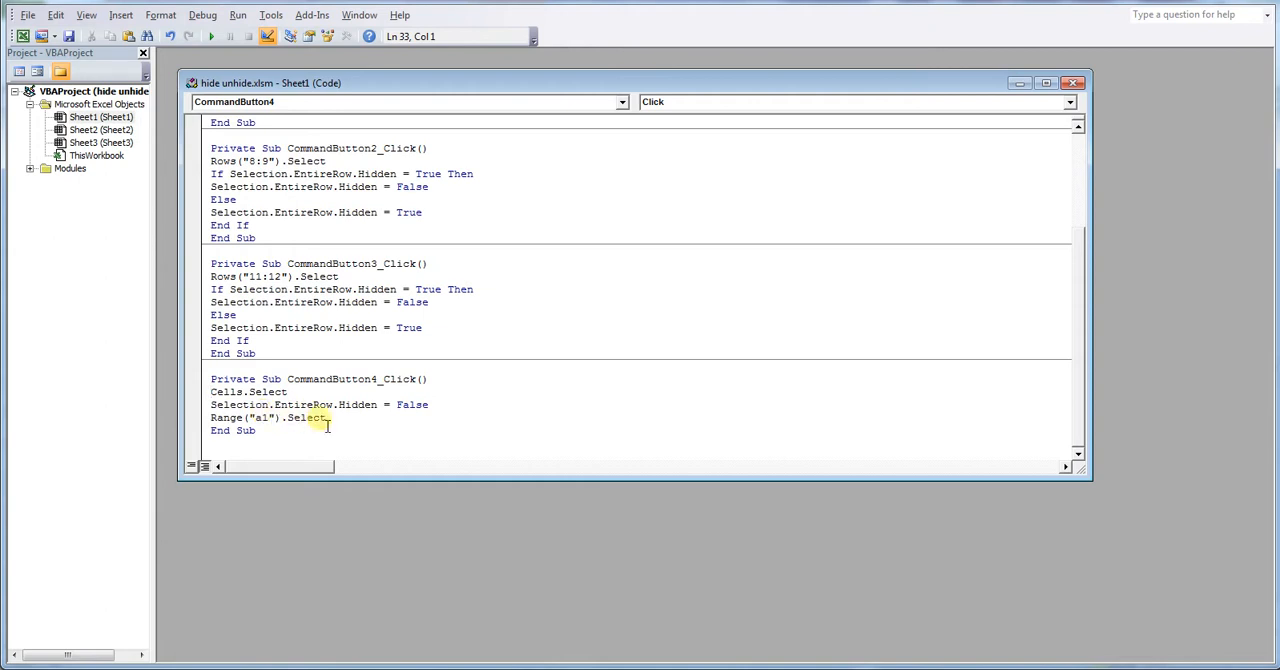
drag(210, 392, 324, 416)
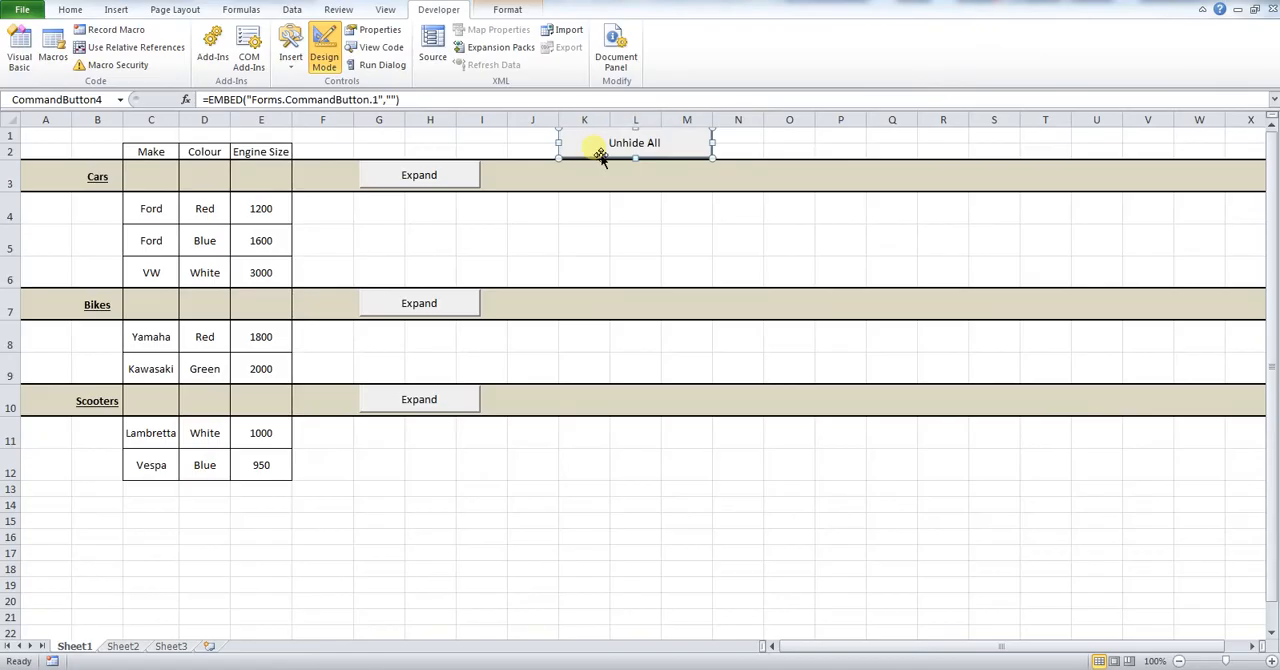
Turn off Design Mode so the macro buttons respond again.
click(324, 48)
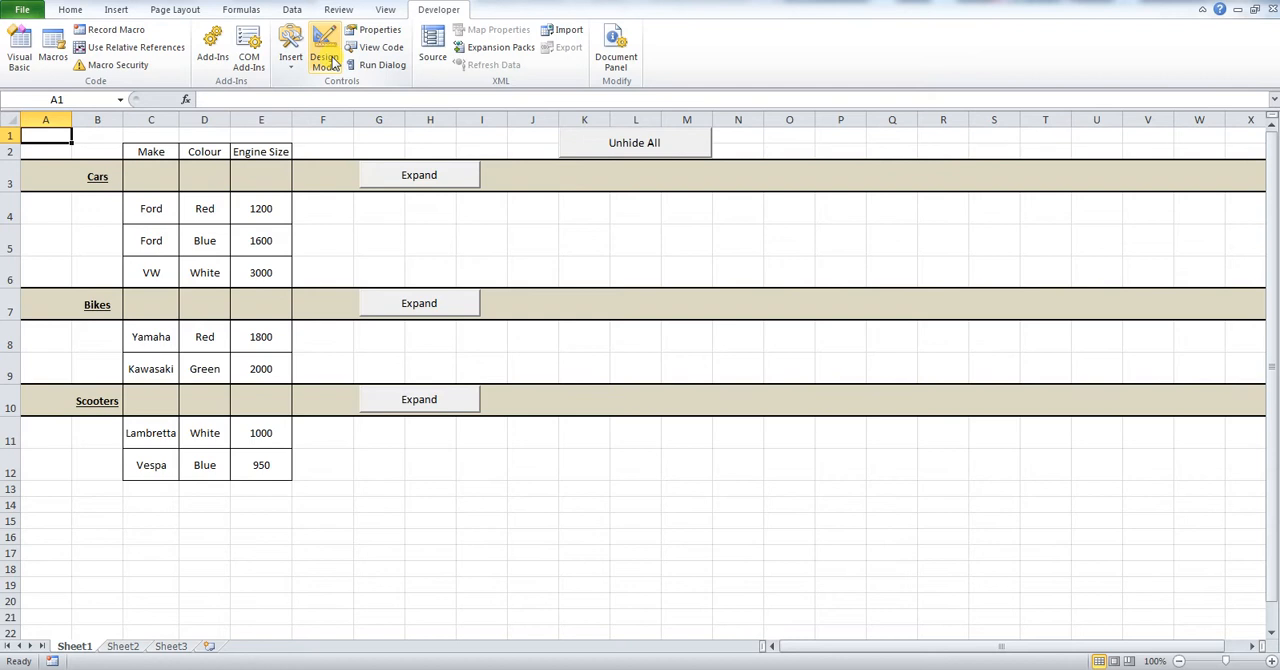